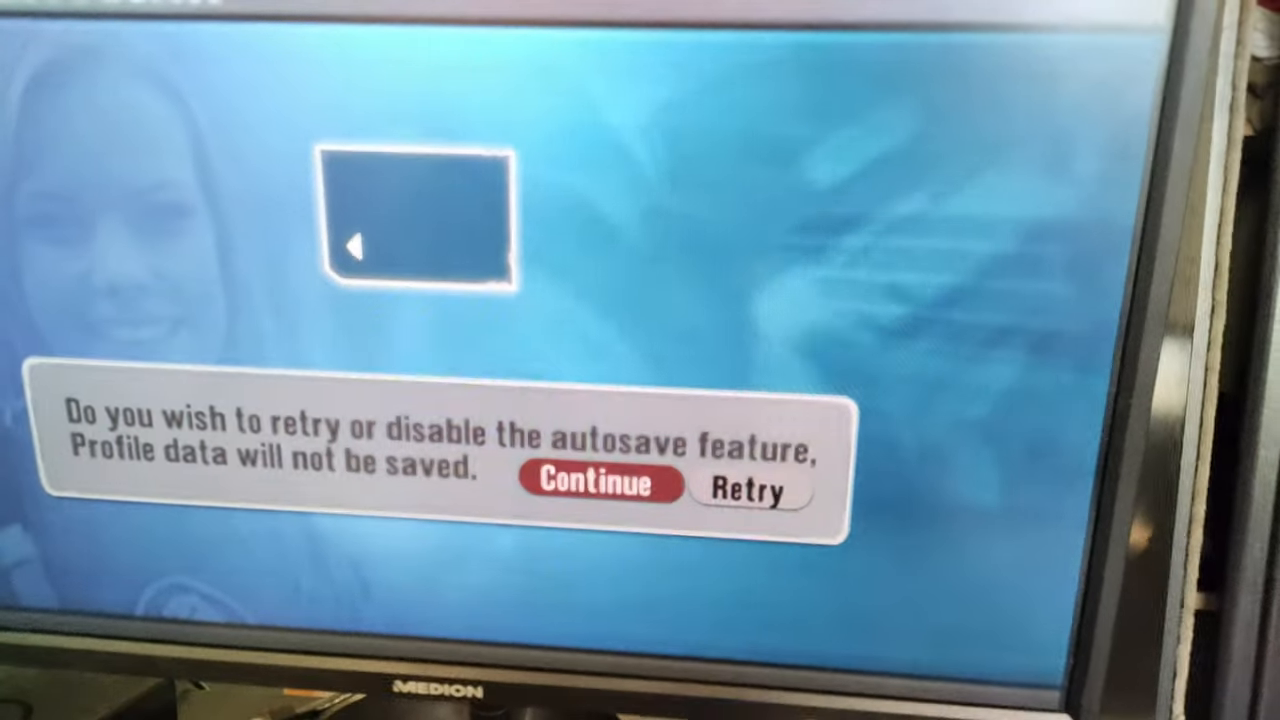
- Dismiss the autosave retry/disable dialog by continuing with autosave disabled
{"action": "left_click", "coordinate": [597, 485]}
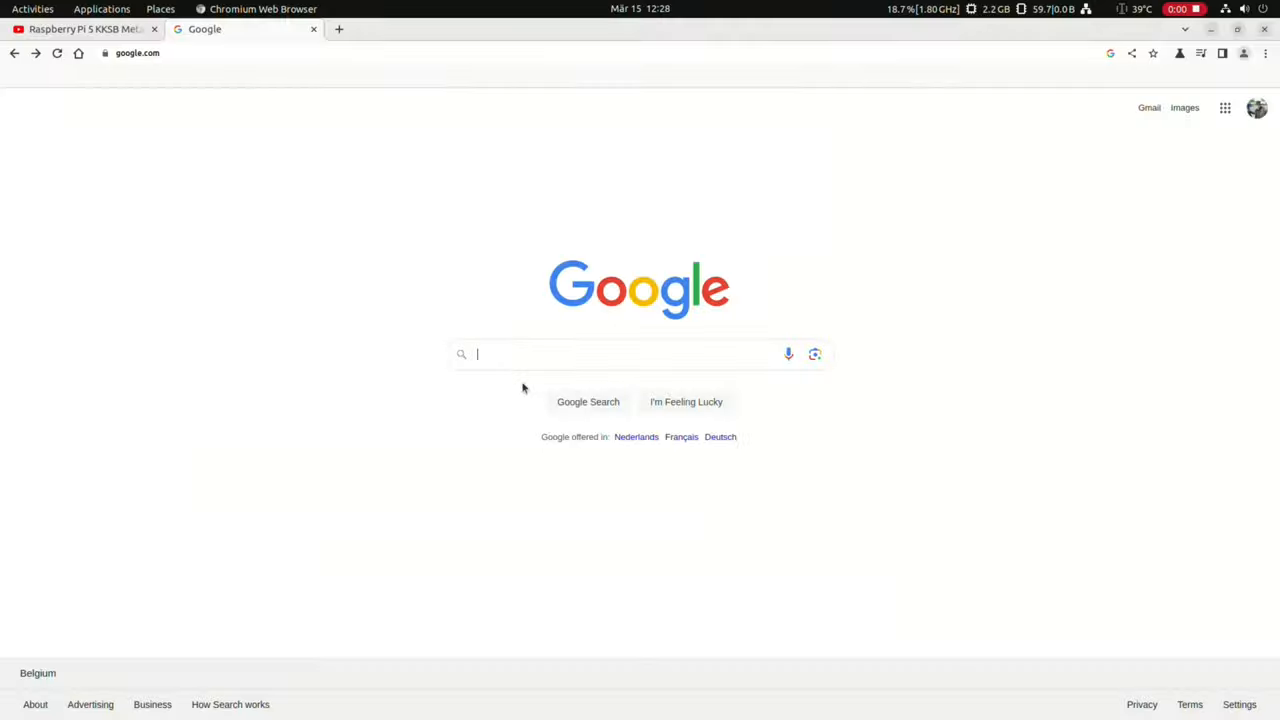
- Google 'mixtile core 3588e' and open the Mixtile Core 3588E product page result
{"action": "type", "text": "mixtile core 3588e"}
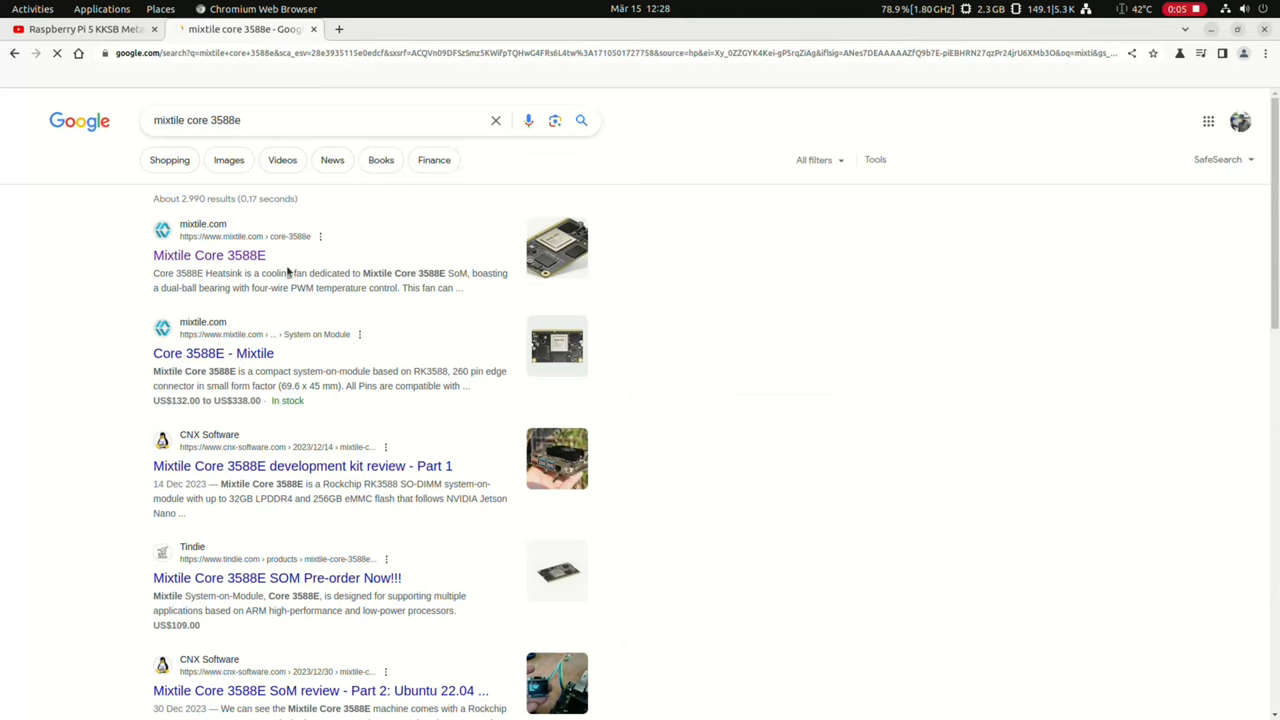
{"action": "left_click", "coordinate": [209, 255]}
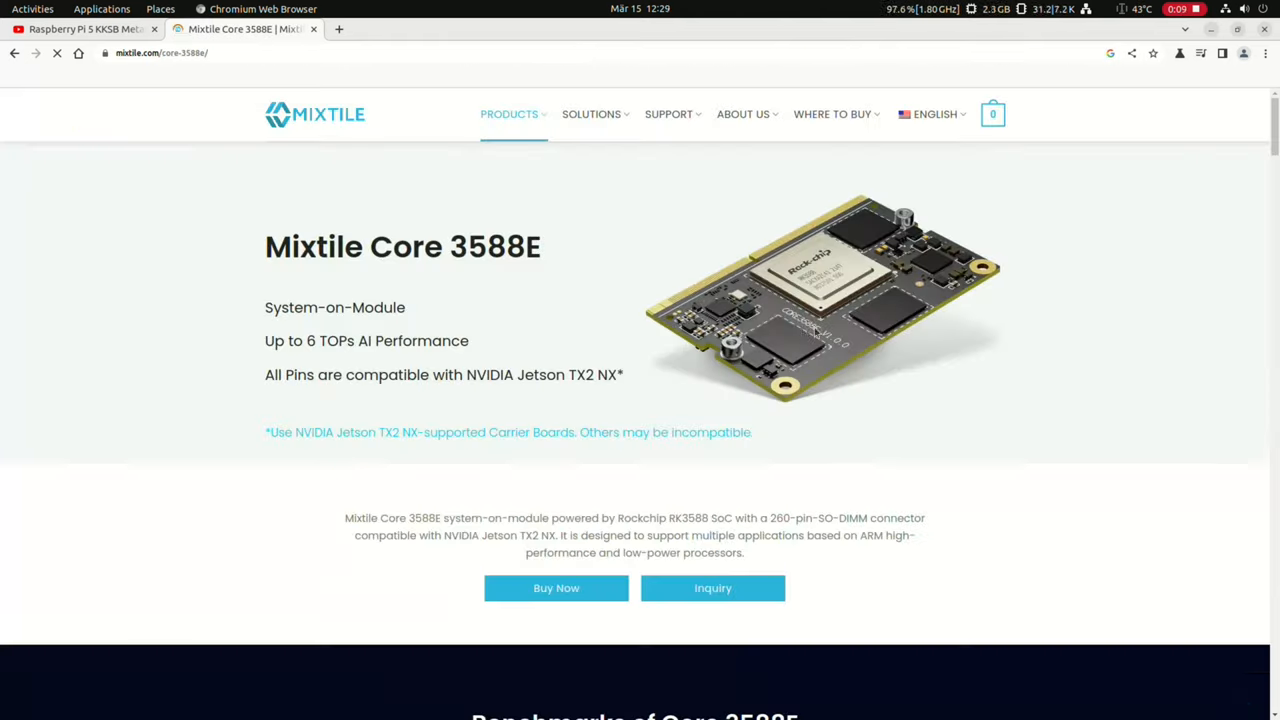
- Highlight the carrier board note, then the Supported OS row under Technical Specifications
{"action": "double_click", "coordinate": [334, 307]}
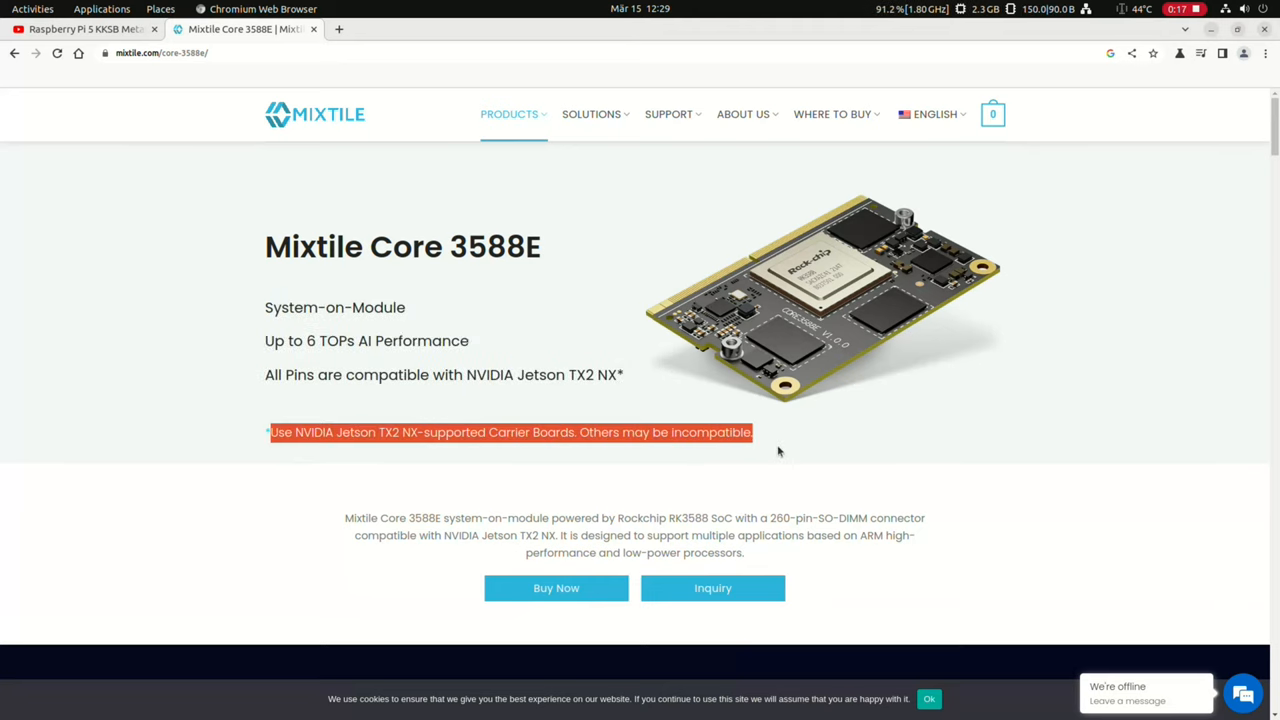
{"action": "scroll", "scroll_direction": "down", "scroll_amount": 3}
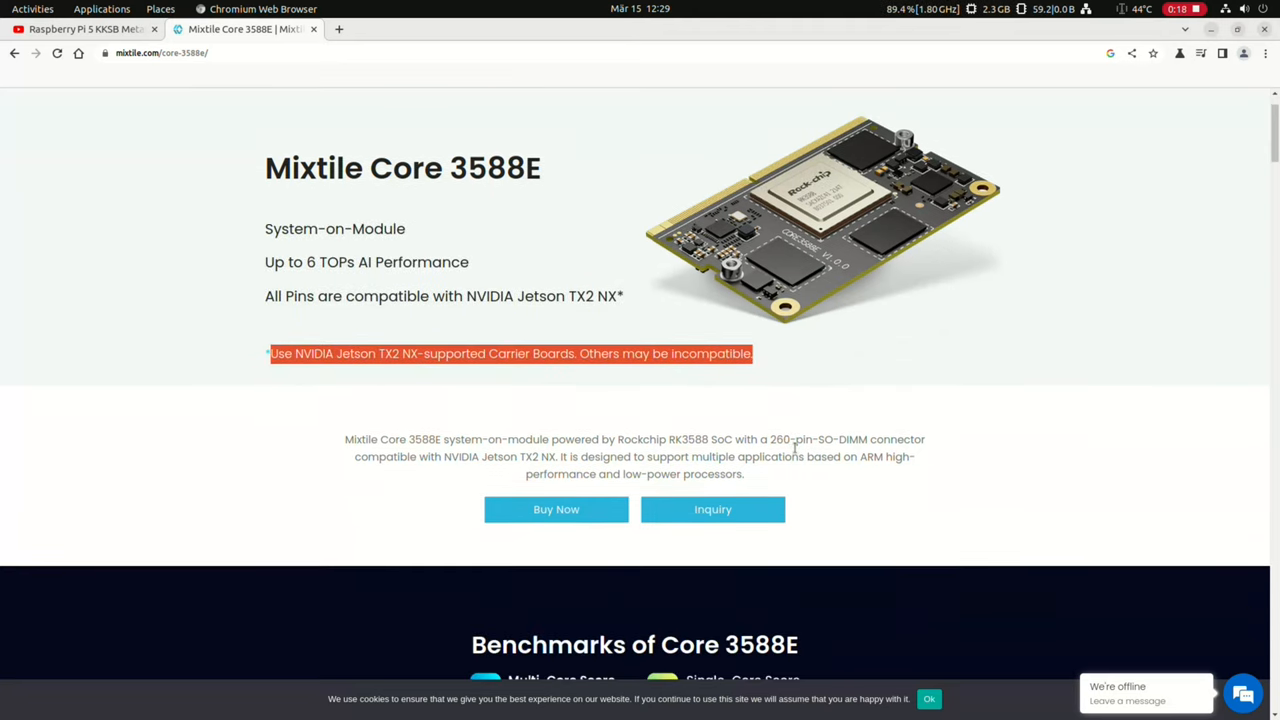
{"action": "scroll", "scroll_direction": "down", "scroll_amount": 3}
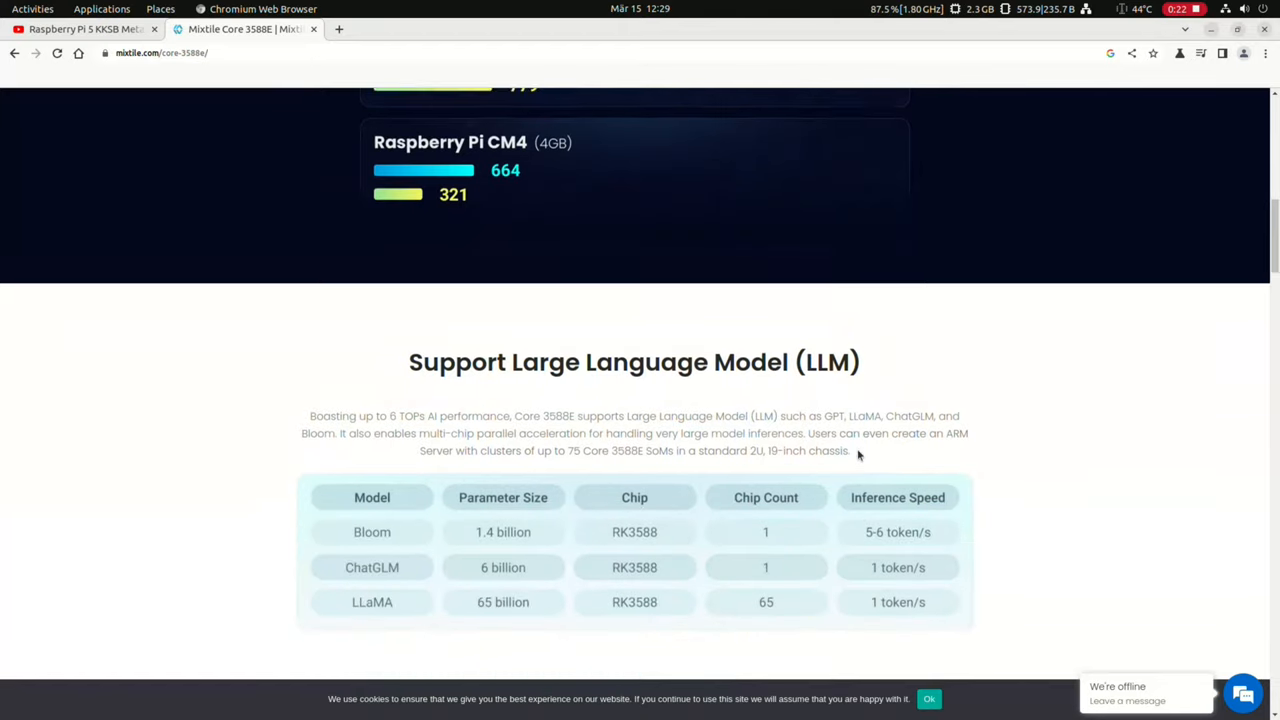
{"action": "scroll", "scroll_direction": "down", "scroll_amount": 3}
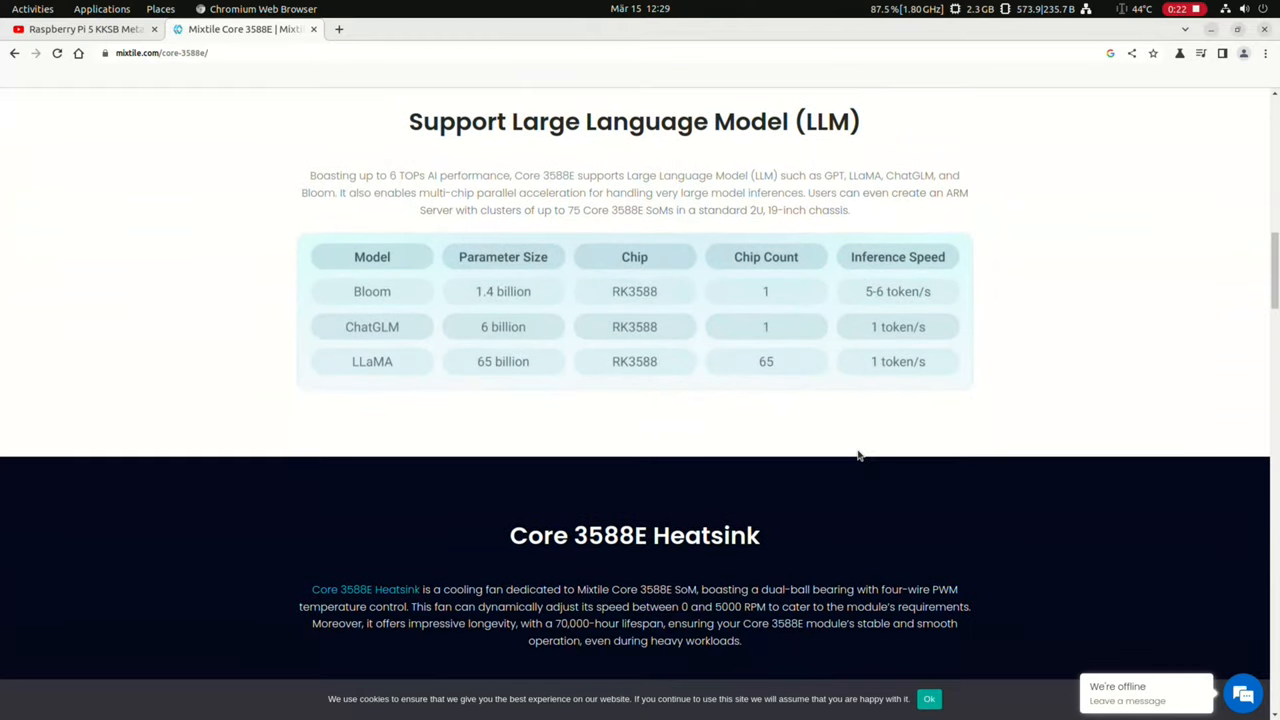
{"action": "scroll", "scroll_direction": "down", "scroll_amount": 3}
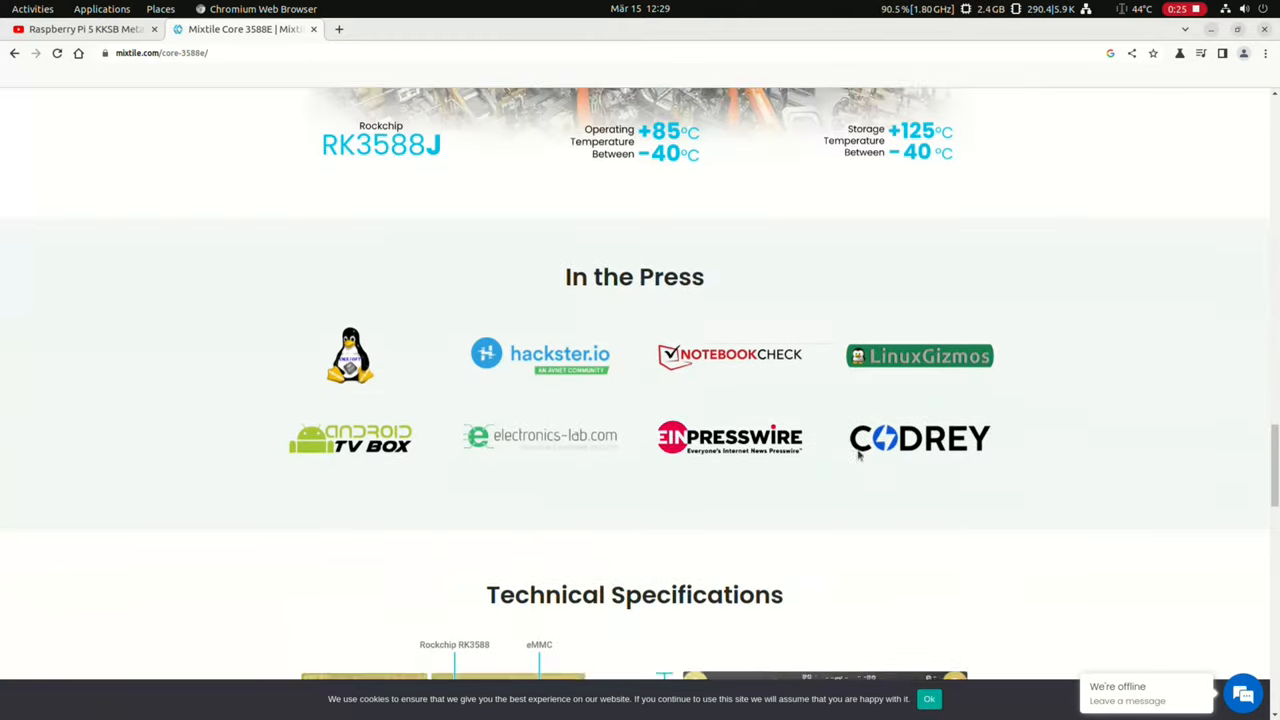
{"action": "scroll", "scroll_direction": "down", "scroll_amount": 3}
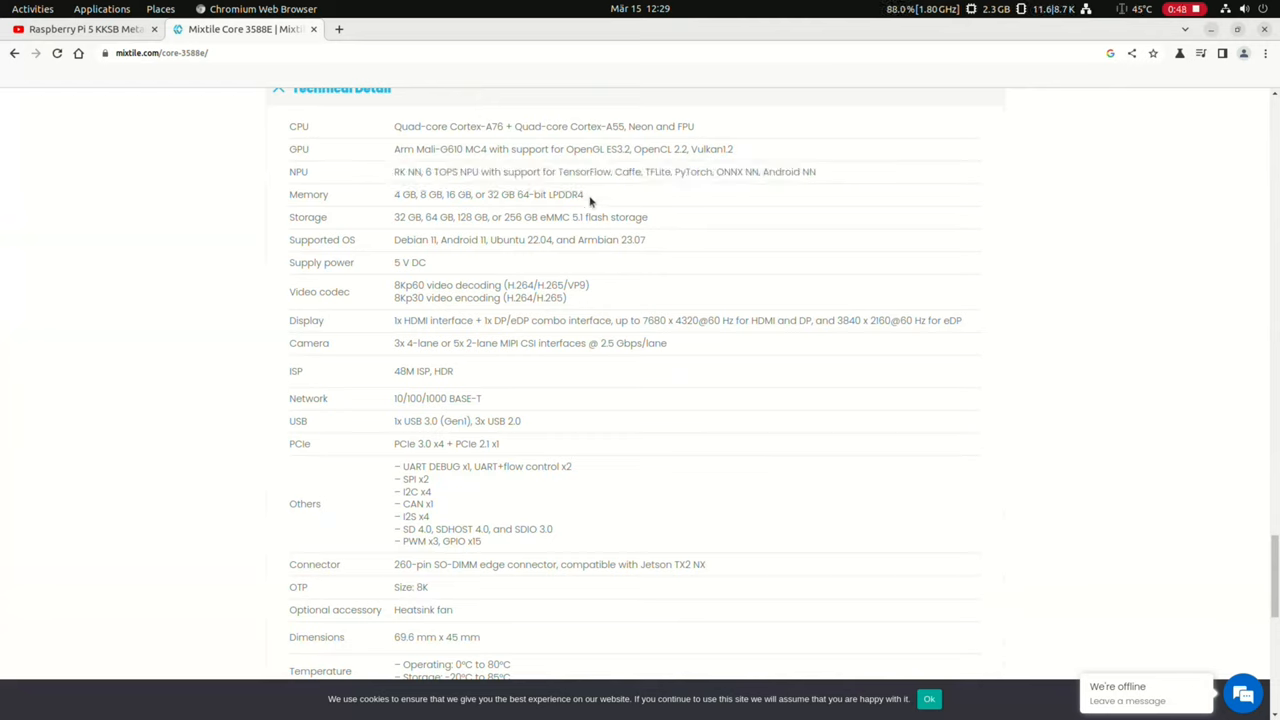
{"action": "mouse_move", "coordinate": [642, 216]}
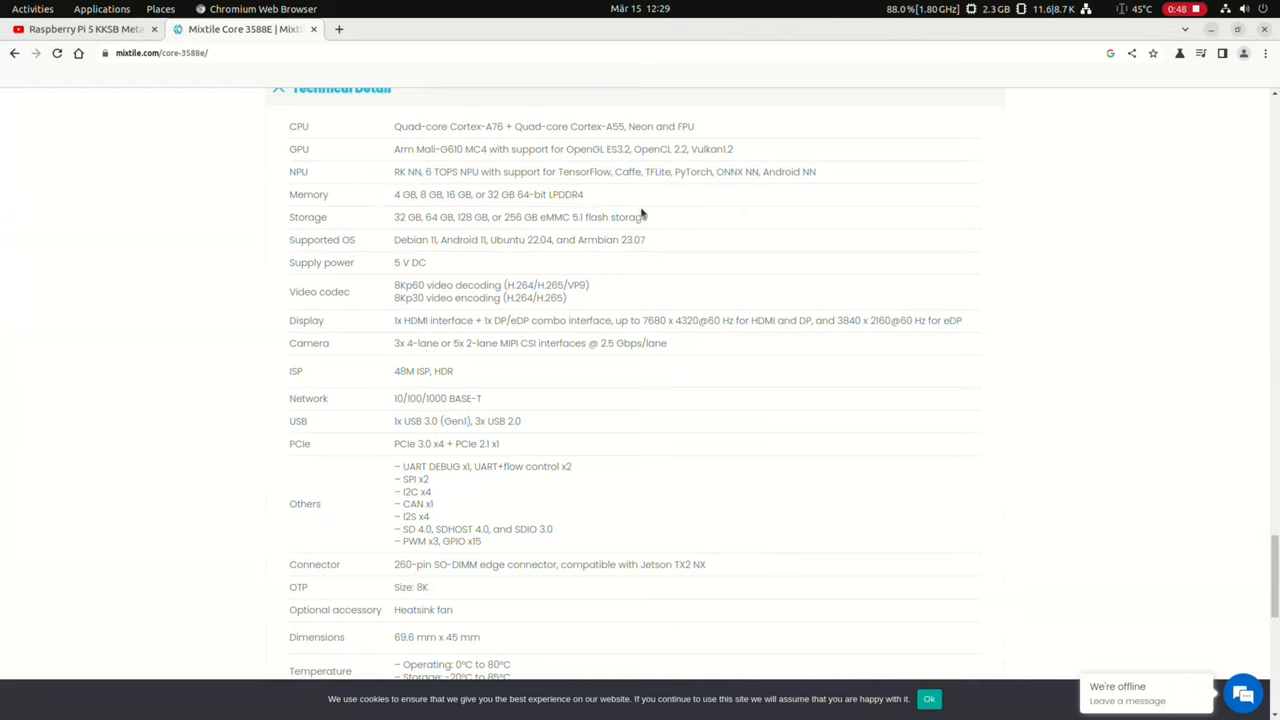
{"action": "triple_click", "coordinate": [520, 217]}
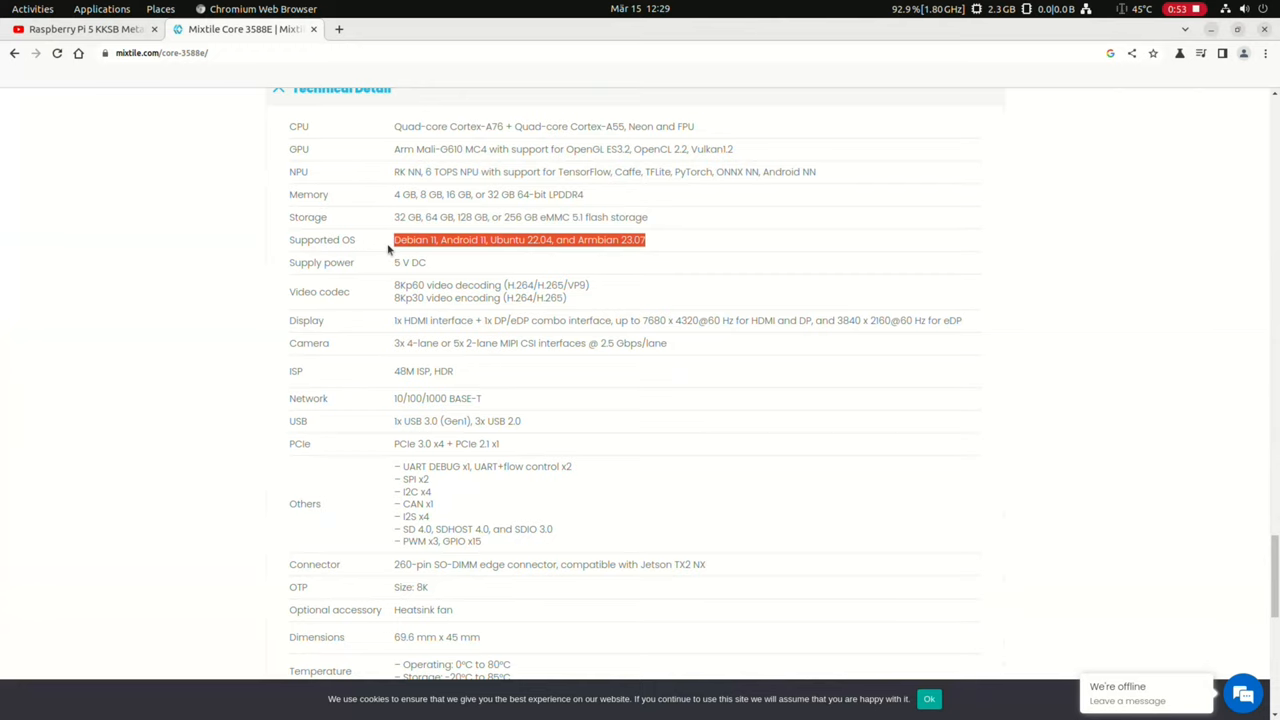
{"action": "mouse_move", "coordinate": [427, 275]}
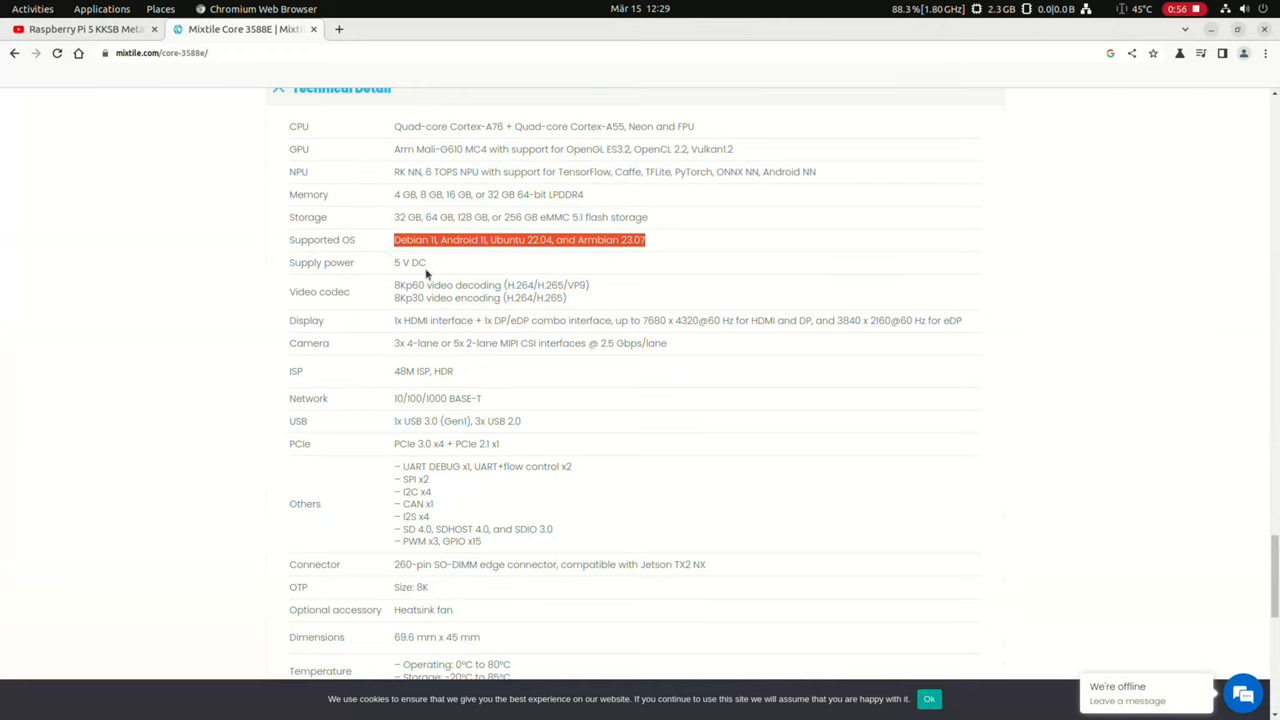